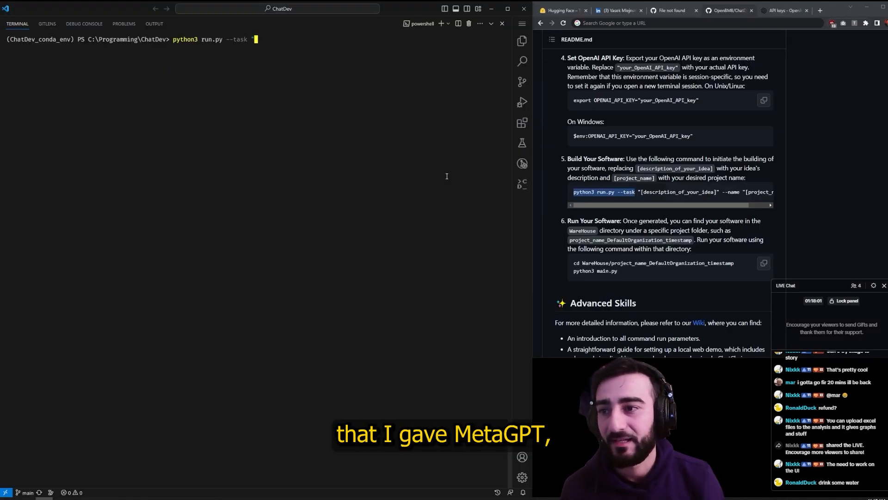
# - Run python3 run.py --task "build a snake game" to start ChatDev in the terminal
pyautogui.write('b')
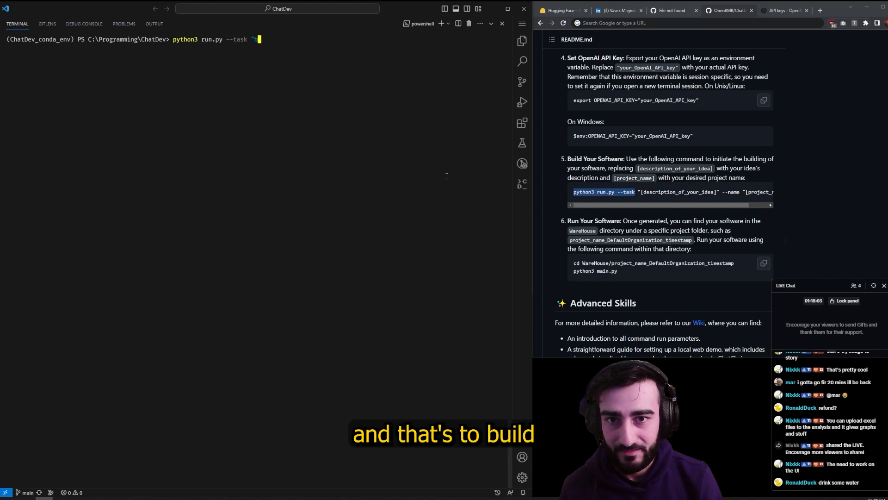
pyautogui.write('uild a snake')
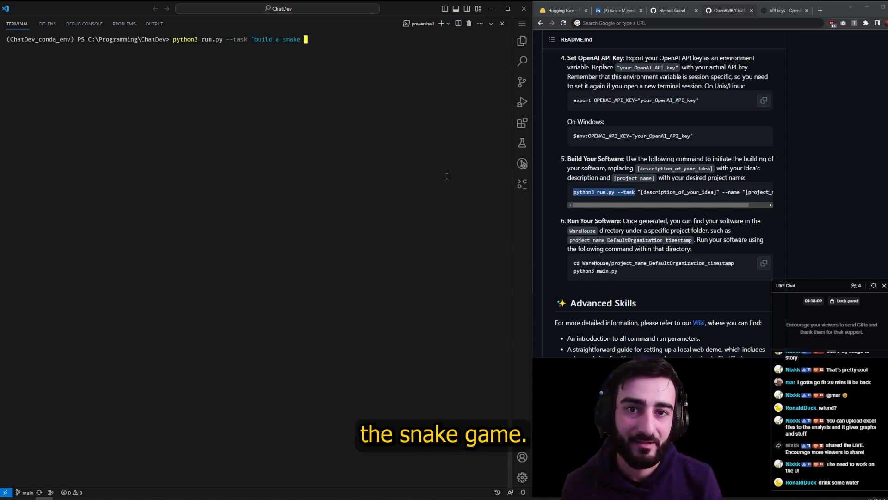
pyautogui.press('Return')
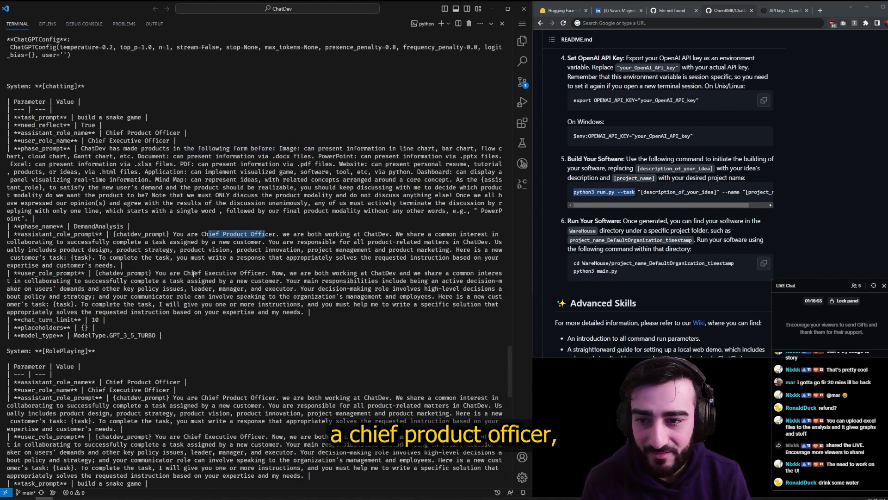
pyautogui.scroll(-3)
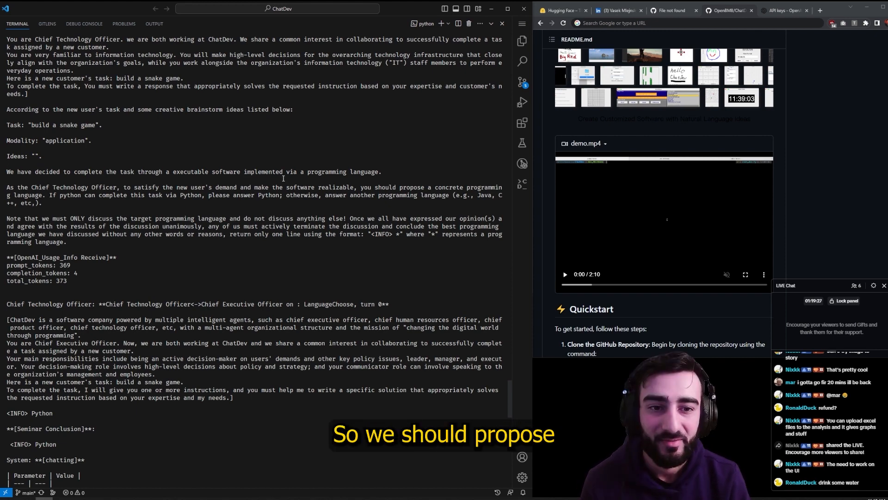
pyautogui.scroll(-3)
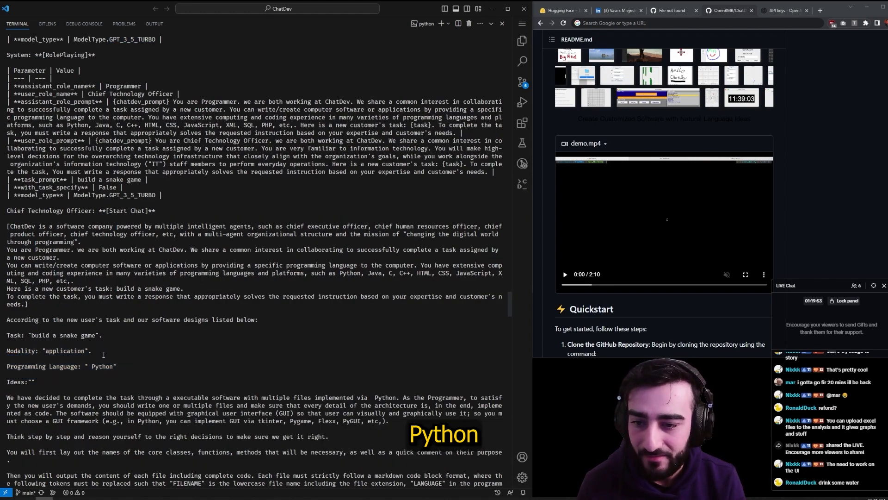
pyautogui.scroll(-3)
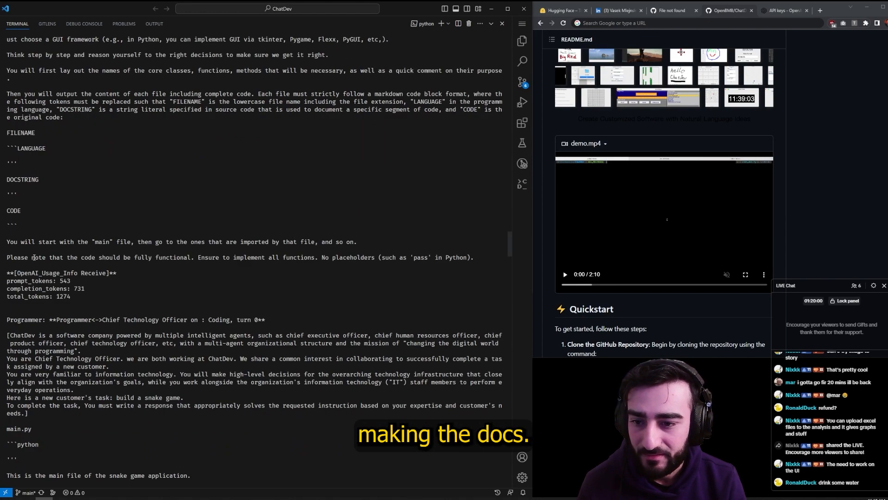
pyautogui.scroll(-3)
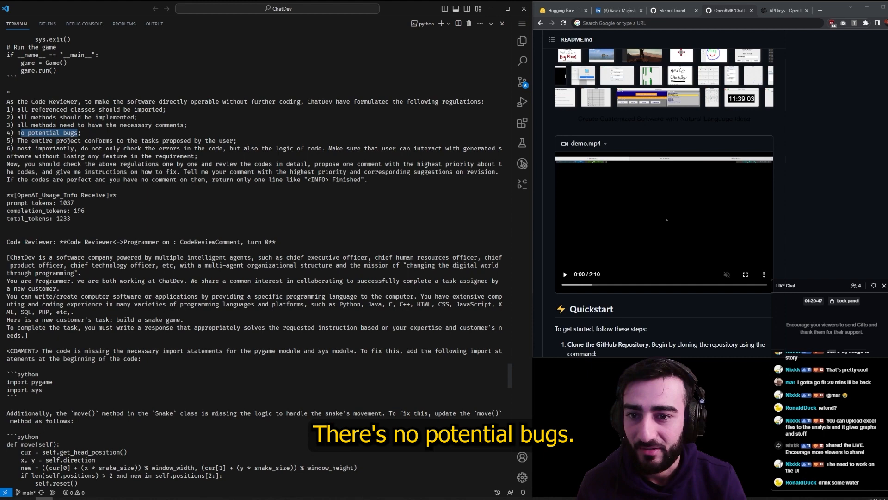
# - Follow ChatDev's output to the end of the run, then focus the terminal to launch the snake game
pyautogui.scroll(-3)
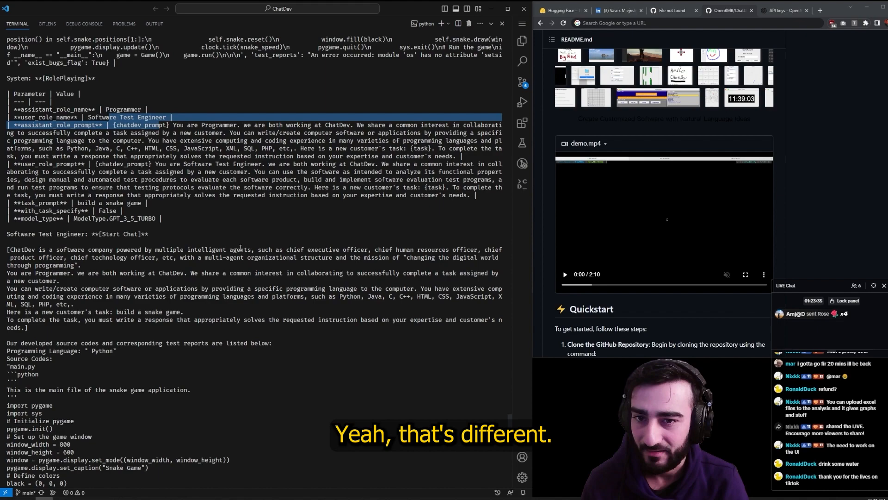
pyautogui.scroll(-3)
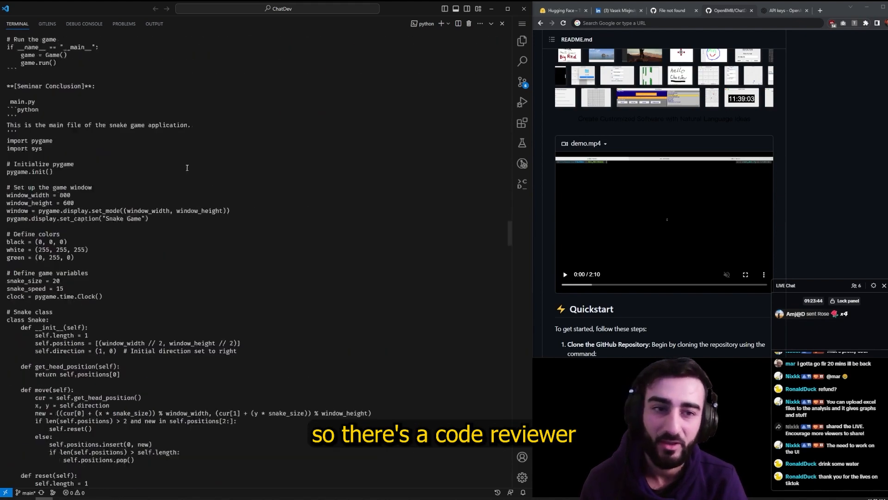
pyautogui.scroll(-3)
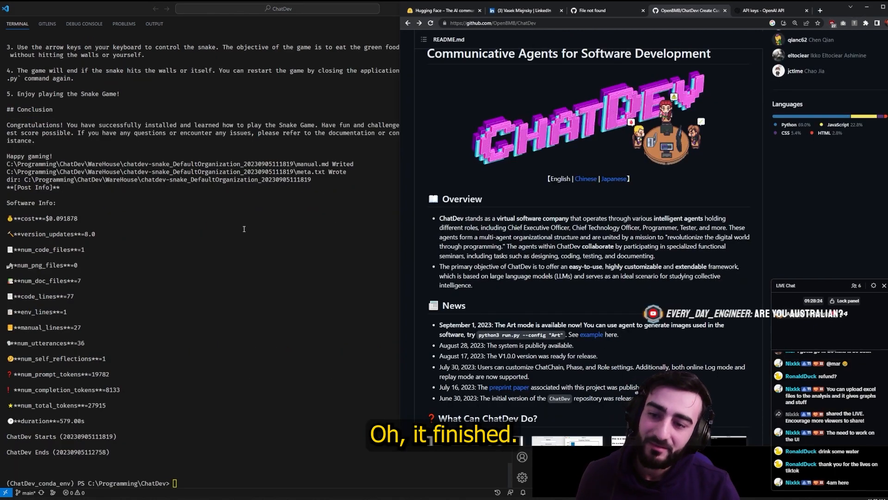
pyautogui.click(521, 40)
pyautogui.write('python .\\main.py')
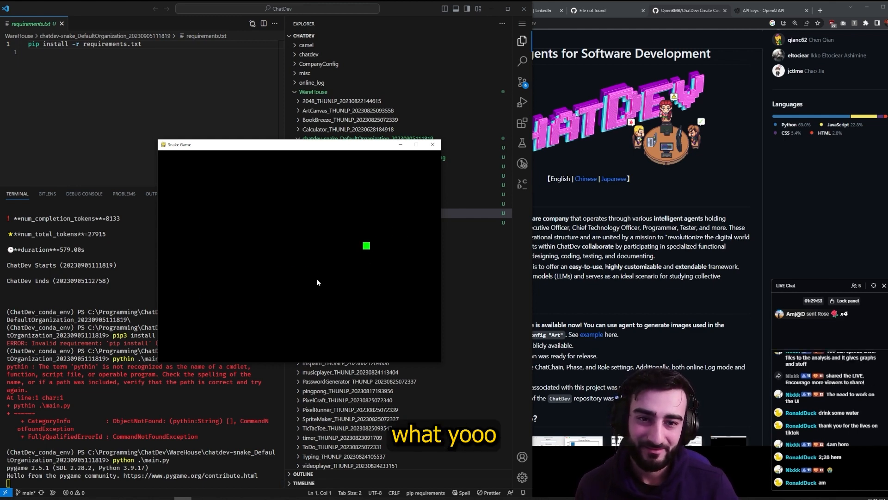
# - Close the running snake game window before launching the Flappy Bird example
pyautogui.click(771, 11)
pyautogui.write('python .\\main.py')
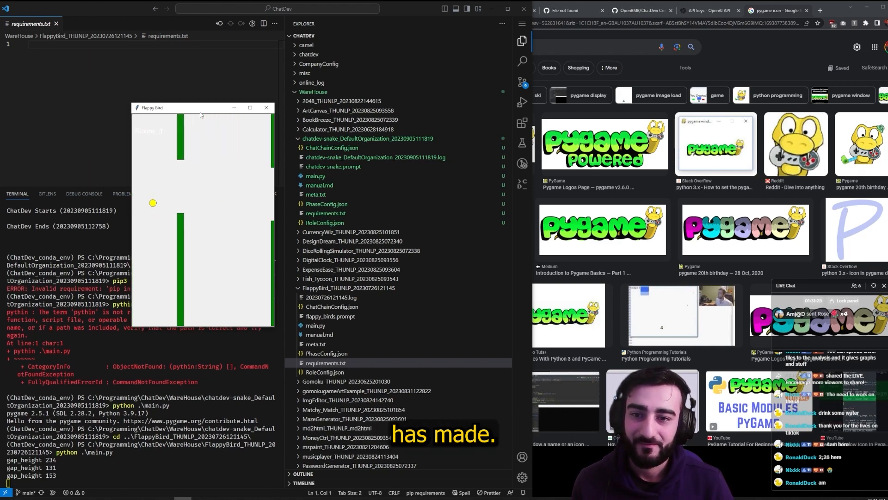
# - Close Flappy Bird and view flappy_birds.prompt, then the 20230726121145.log run log
pyautogui.click(266, 107)
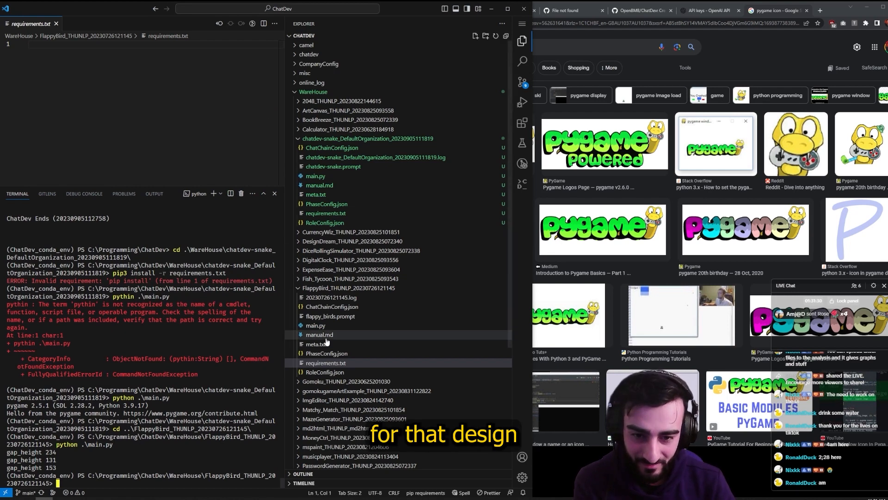
pyautogui.click(331, 316)
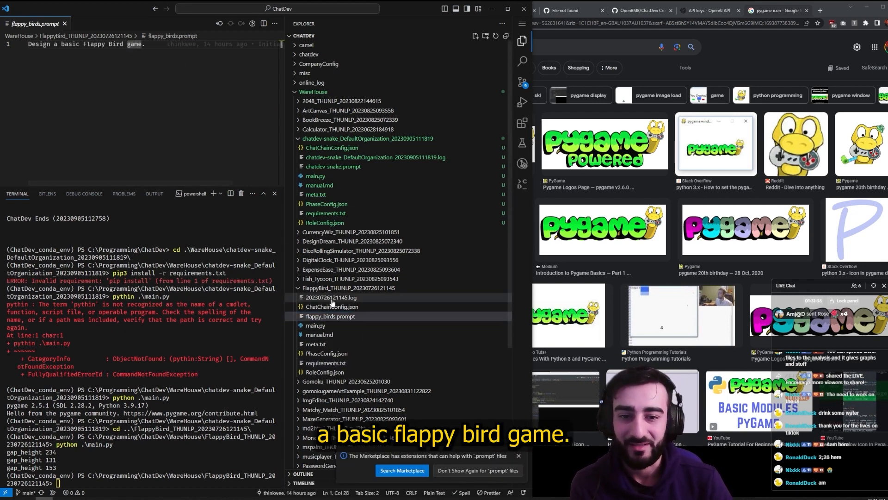
pyautogui.click(332, 297)
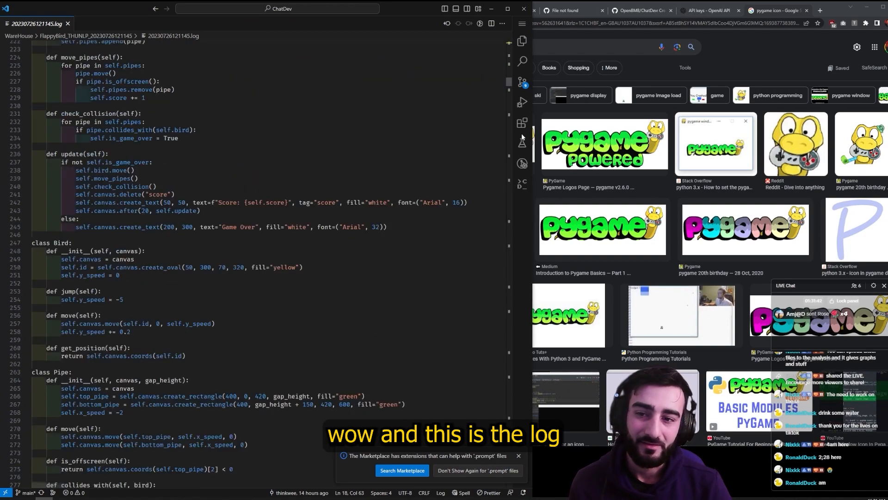
# - Review the Flappy Bird log to its final line 2852 and return to the Explorer file list
pyautogui.scroll(-3)
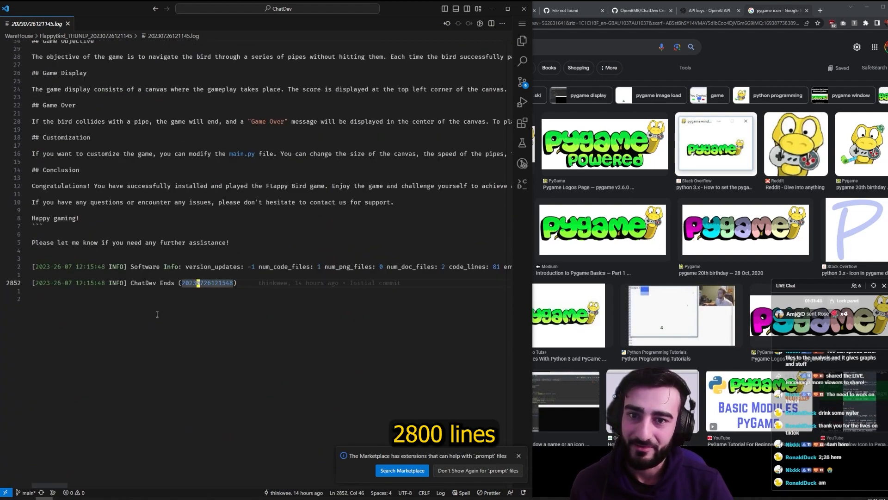
pyautogui.press('ctrl+f')
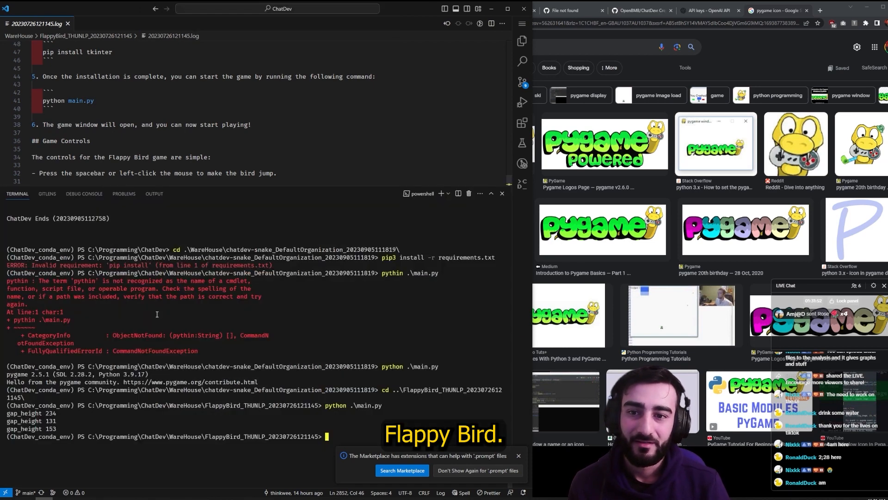
pyautogui.click(521, 40)
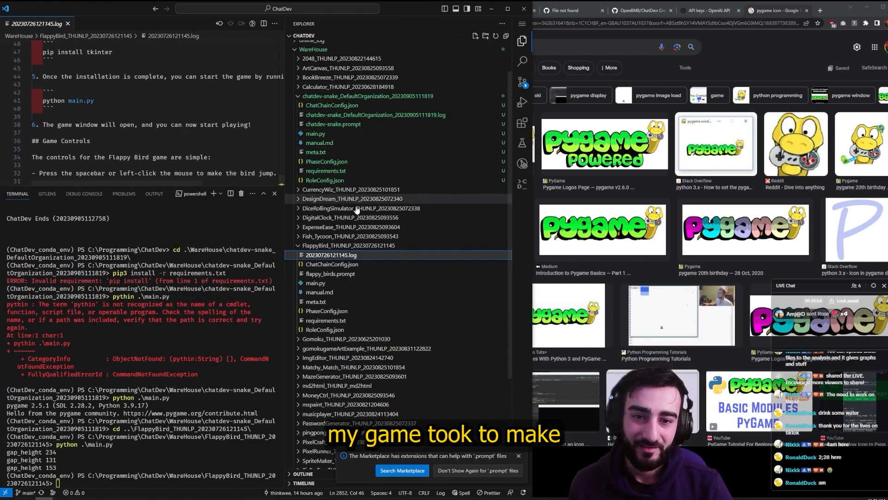
pyautogui.moveTo(333, 123)
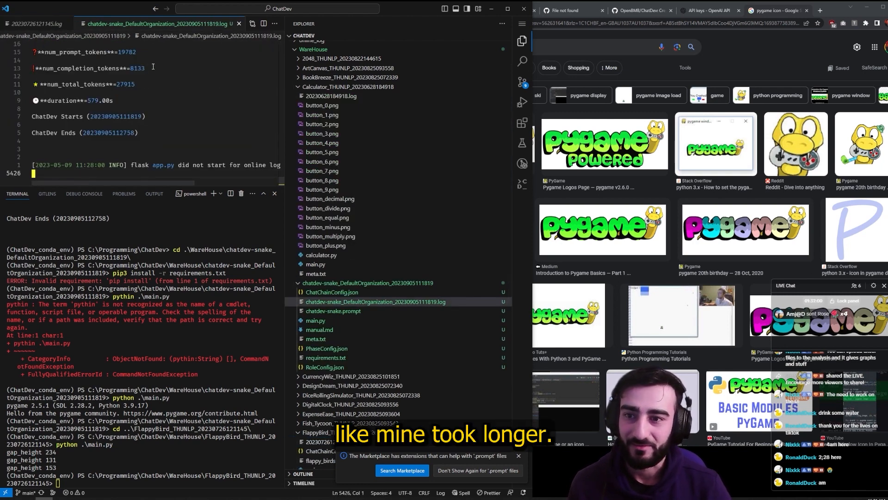
# - Review the snake log full-width, including its cost and duration summary
pyautogui.click(274, 193)
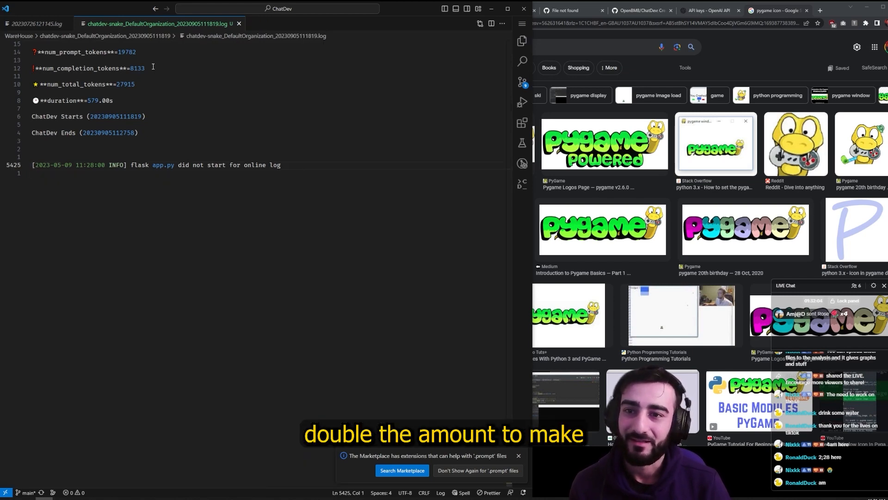
pyautogui.scroll(3)
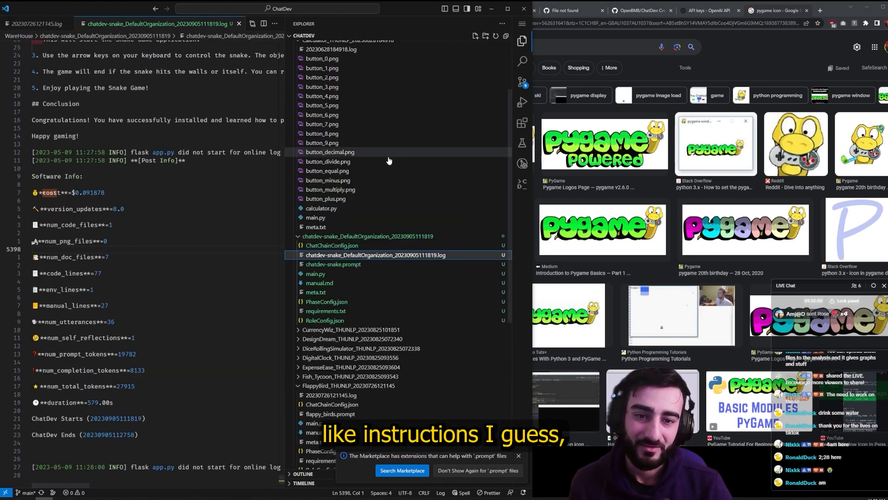
pyautogui.moveTo(316, 298)
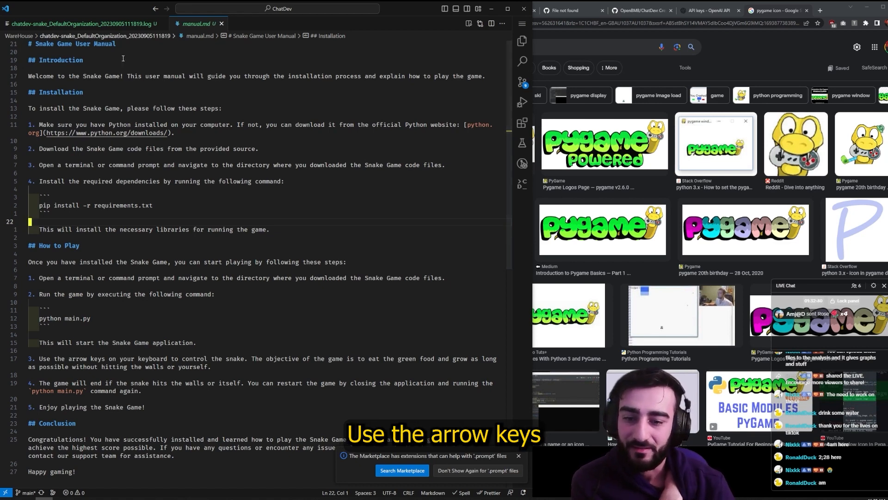
pyautogui.scroll(-3)
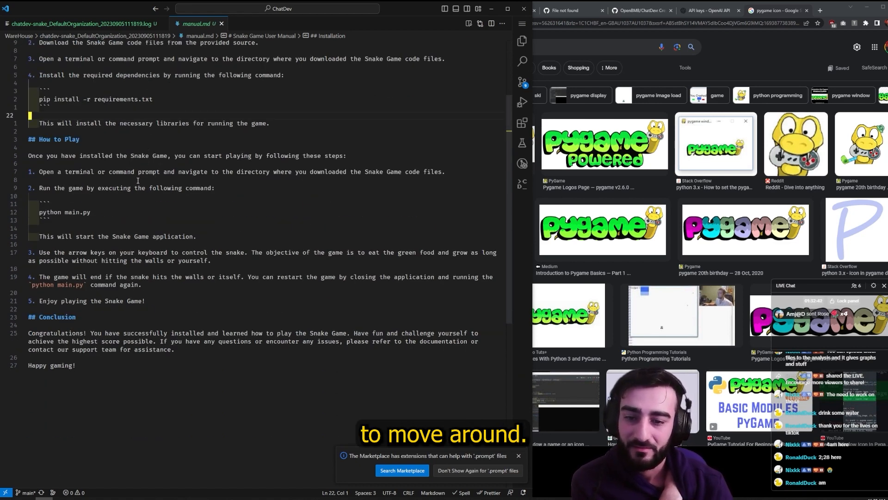
# - Bring the ChatDev GitHub README page back into view in the browser
pyautogui.click(640, 10)
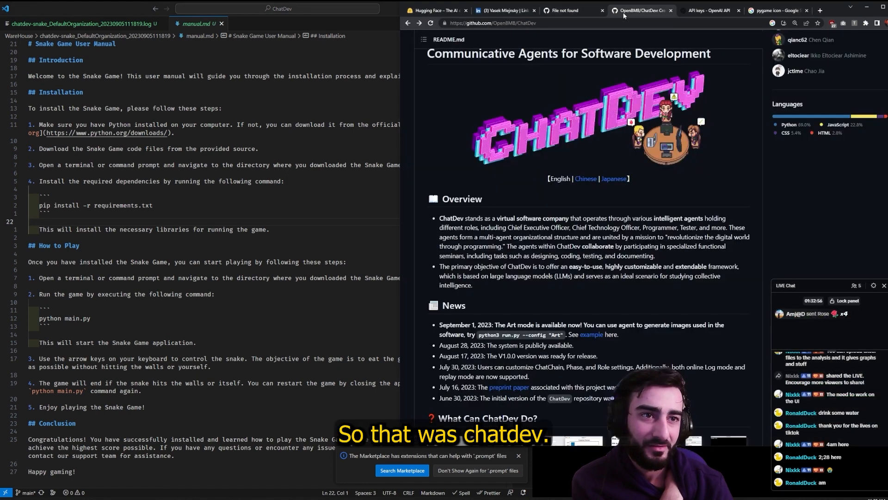
pyautogui.scroll(3)
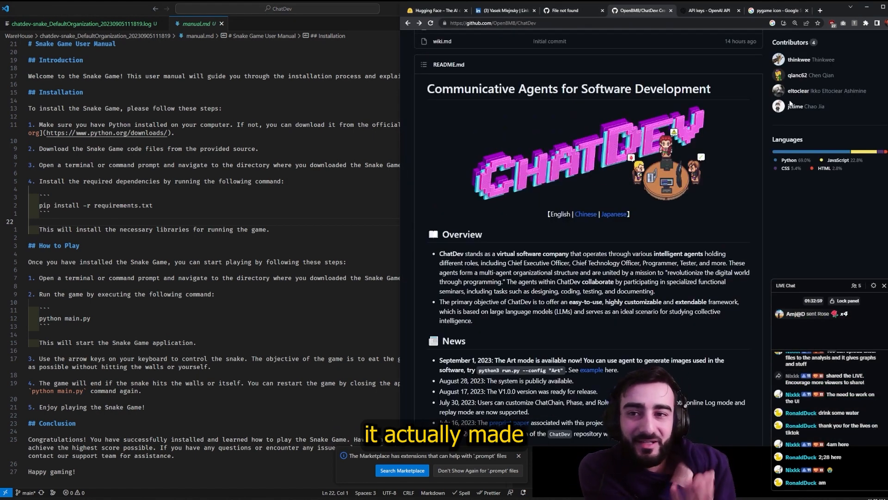